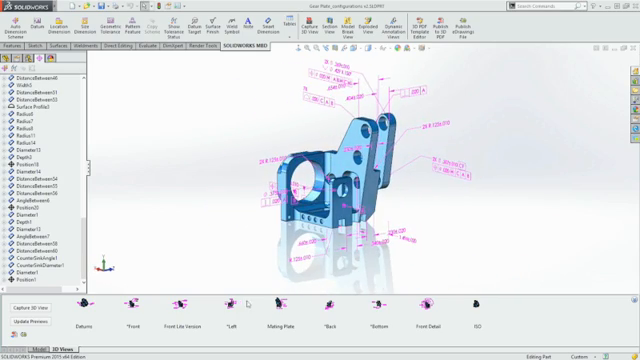
Step through the gear plate's captured 3D views (Default, Mating Plate, Front) to review them.
click(228, 304)
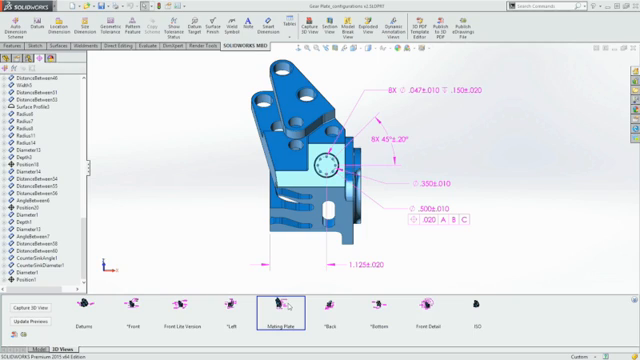
click(332, 298)
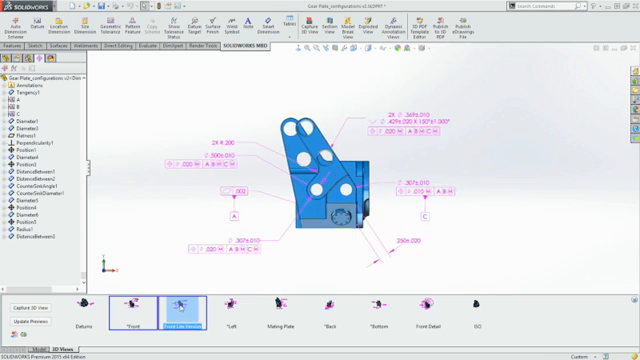
click(174, 304)
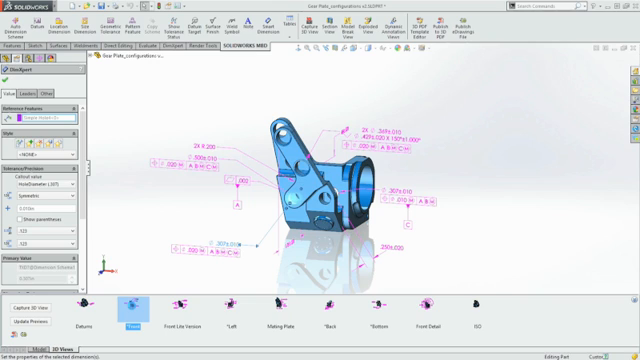
click(134, 296)
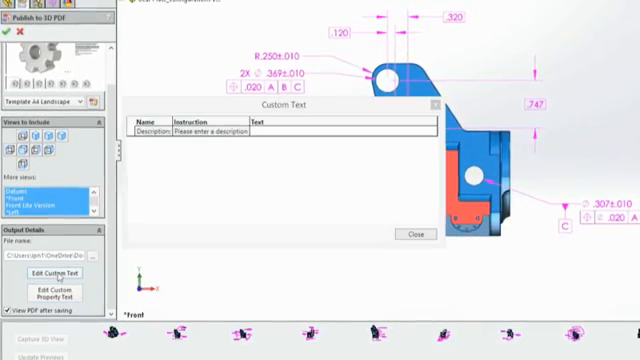
Enter 'Gear Plate' as the 3D PDF Description Text and close the custom text editor.
text(Gear Pla)
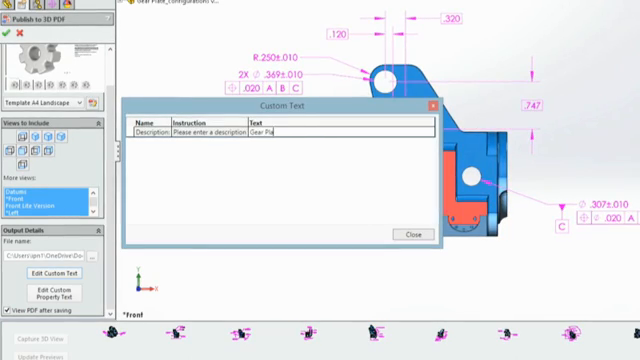
click(404, 232)
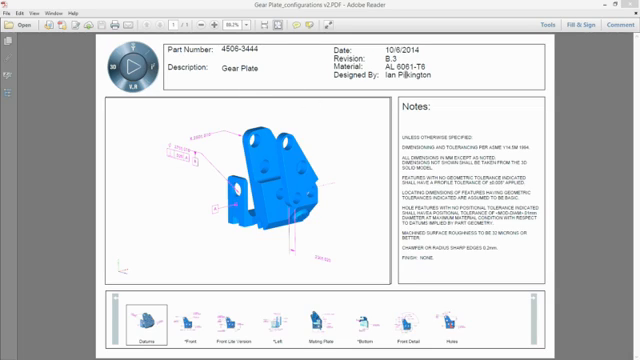
mouse_move(332, 264)
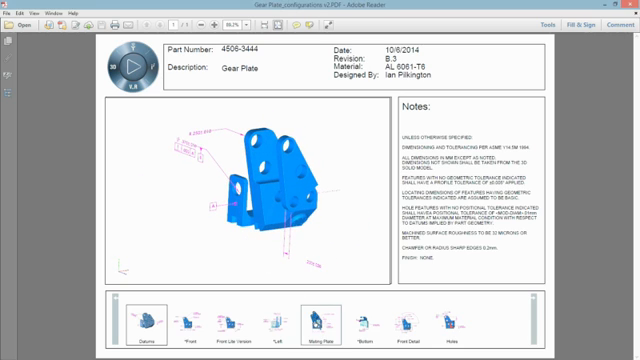
Browse the 3D PDF's saved views in Adobe Reader, then pick configurations for the eDrawings save.
click(312, 320)
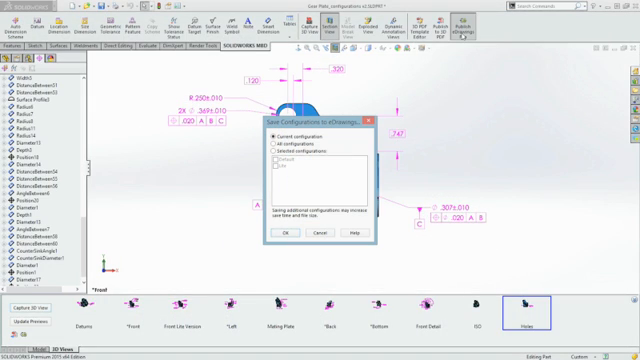
click(272, 140)
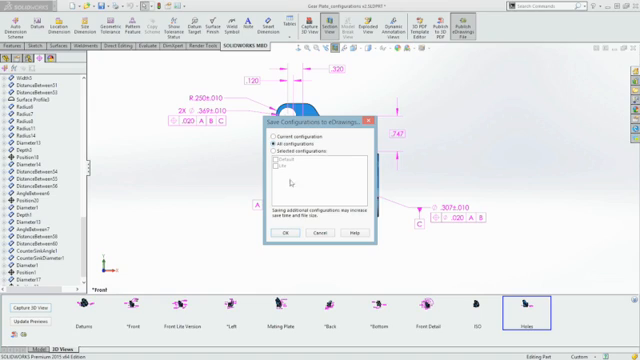